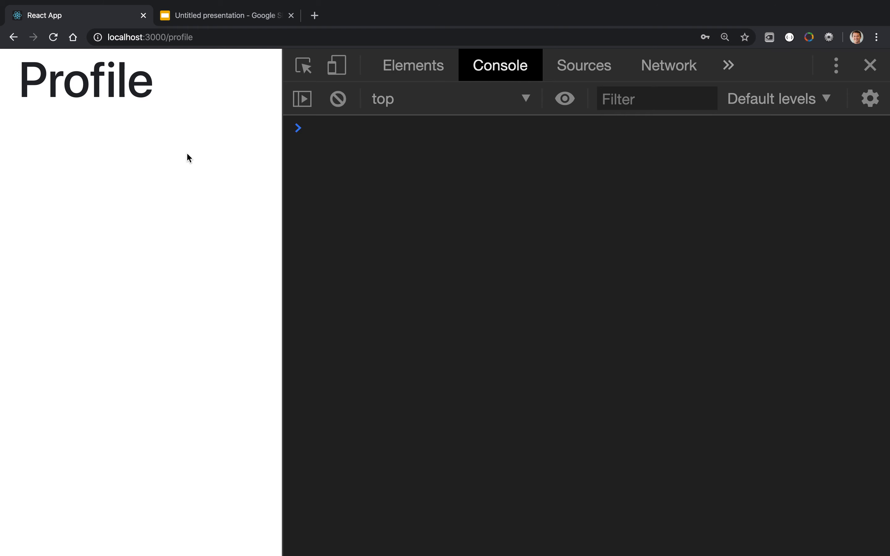
pyautogui.moveTo(156, 142)
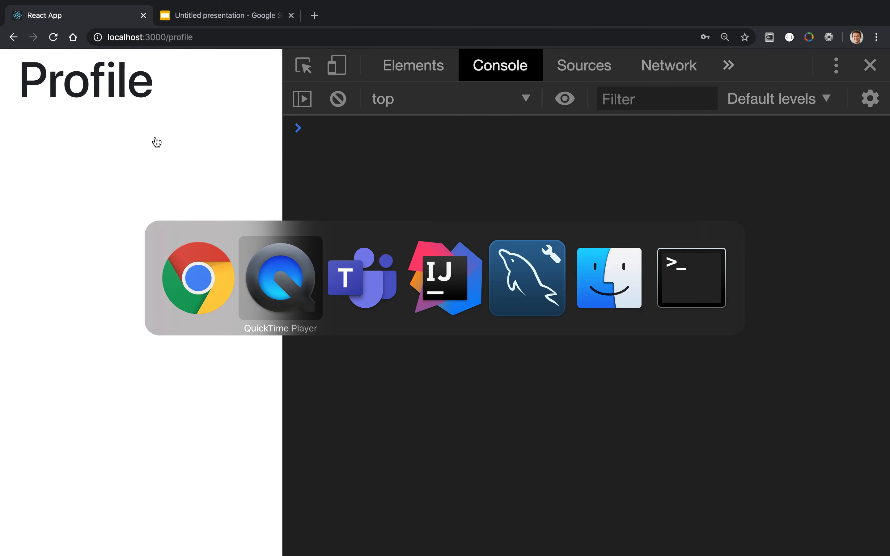
# - Browse Profile.js and CourseService.js via the switcher, then land on UserService.js
pyautogui.click(444, 277)
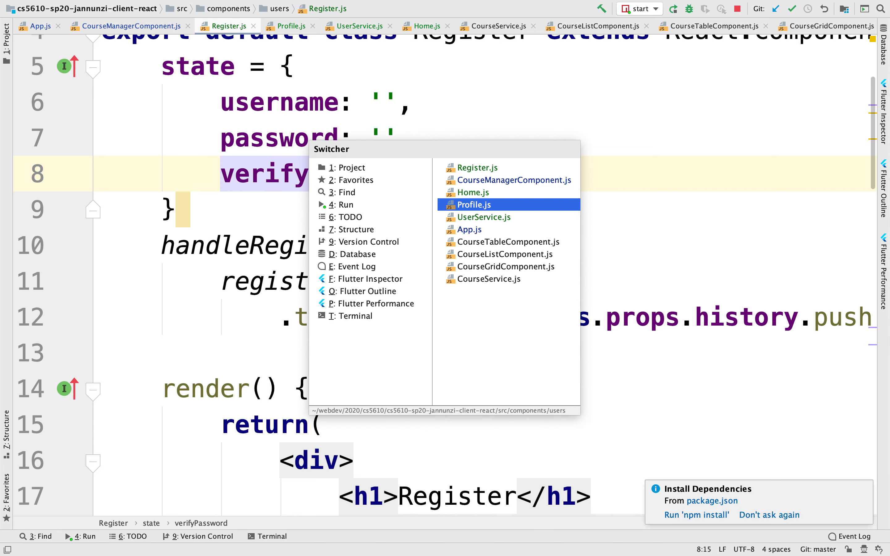
pyautogui.click(471, 204)
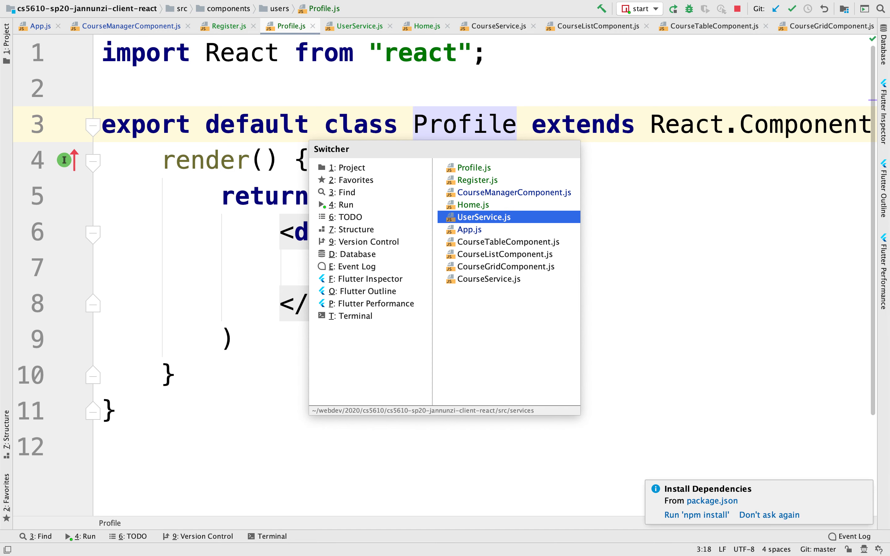
pyautogui.click(489, 279)
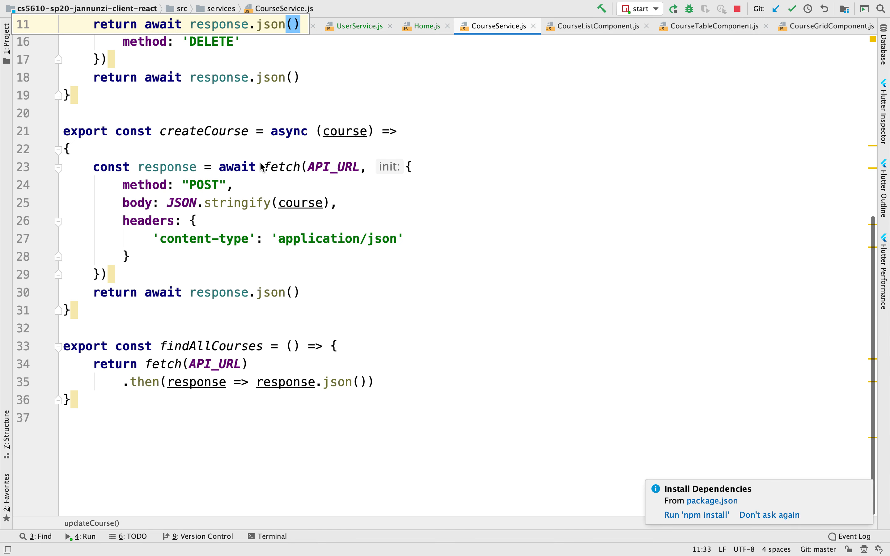
pyautogui.click(202, 95)
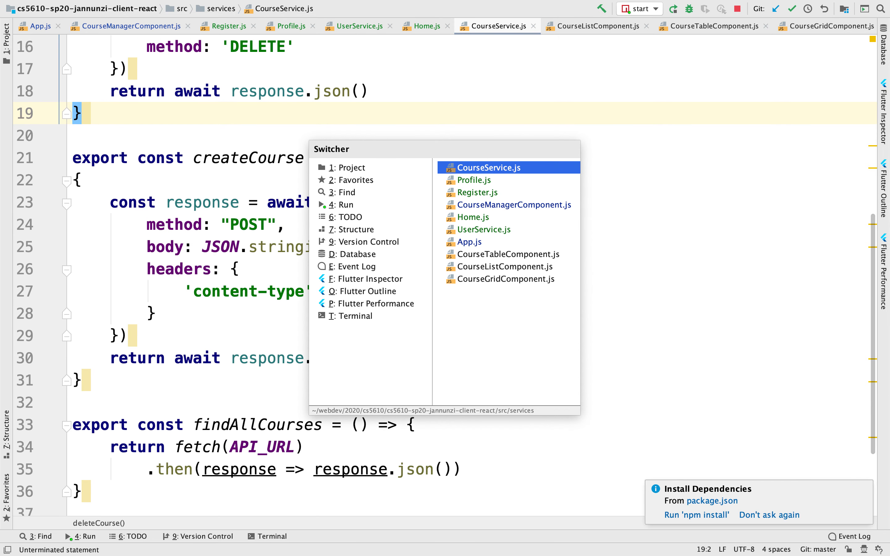
pyautogui.click(483, 229)
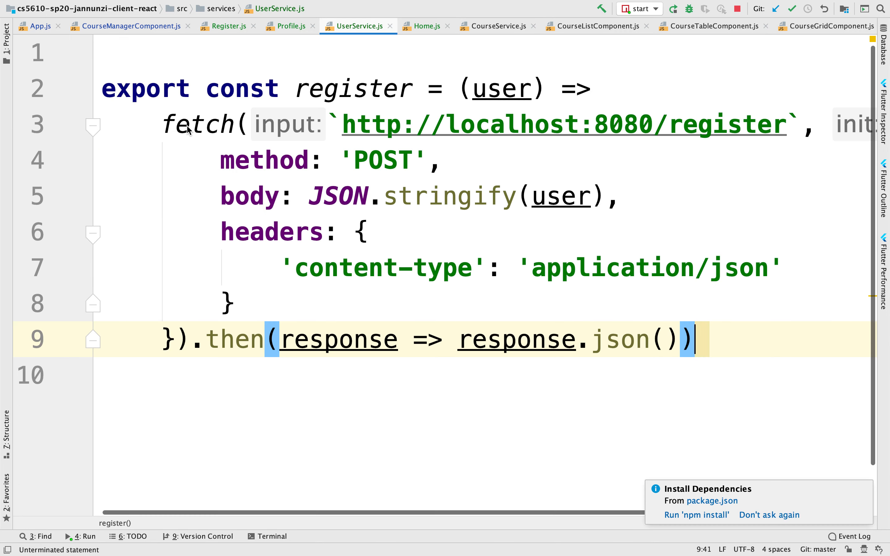
# - Start an exported profile arrow function above register that calls fetch()
pyautogui.press('enter')
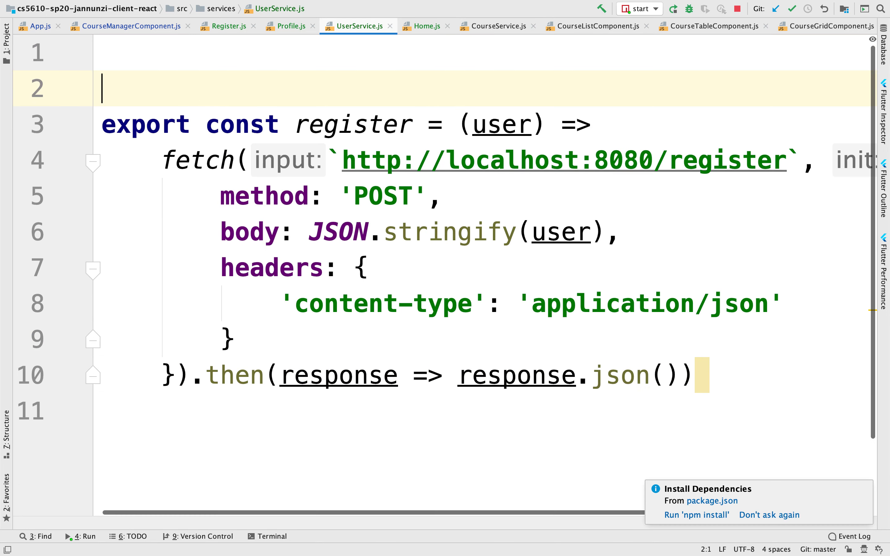
pyautogui.write('export const')
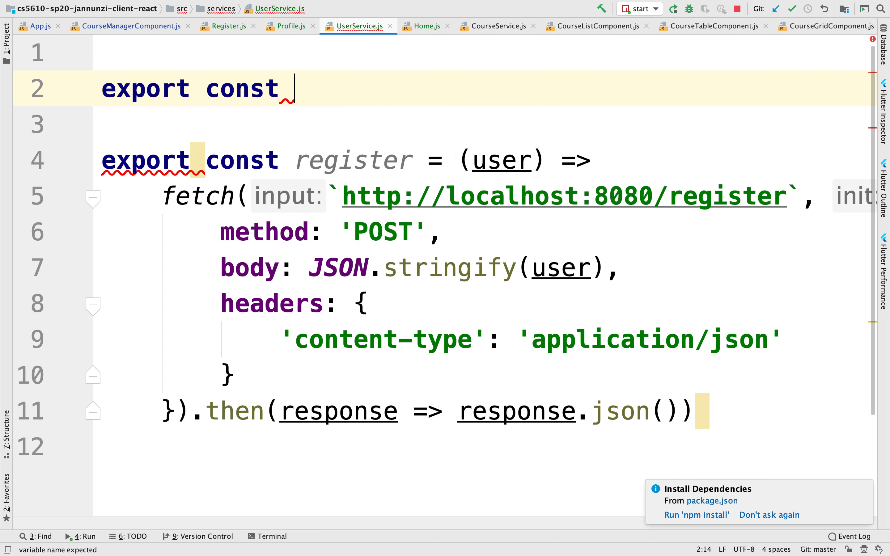
pyautogui.write('pr')
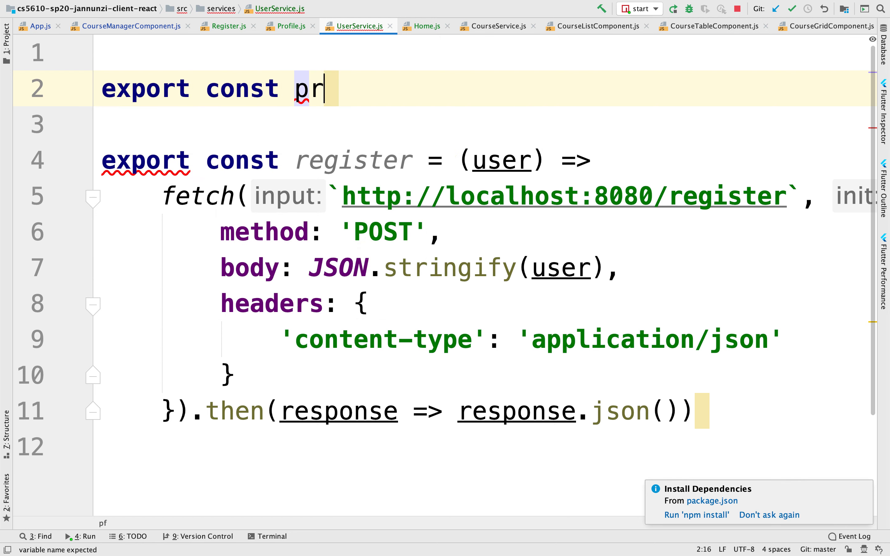
pyautogui.write('ofile = () =>')
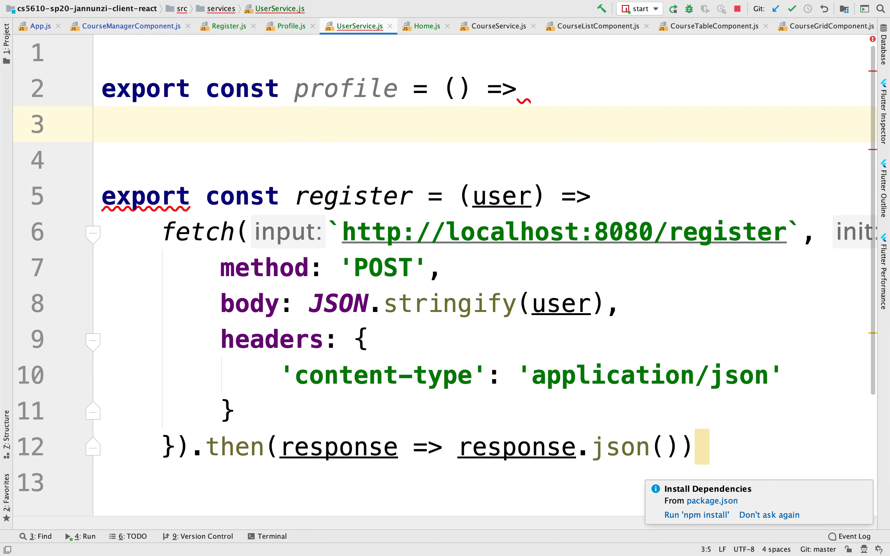
pyautogui.write('fetch()')
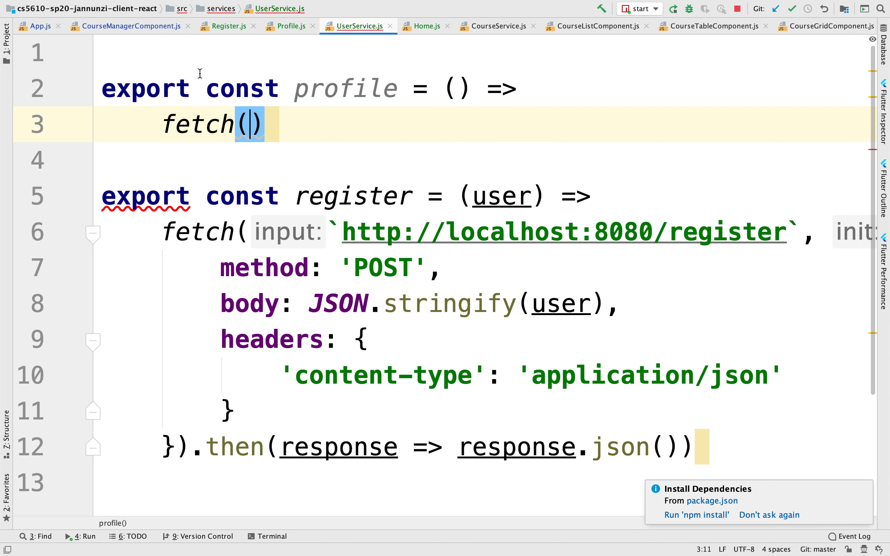
# - Point the fetch at localhost:8080/profile with method POST and chain .then to parse JSON
pyautogui.doubleClick(195, 124)
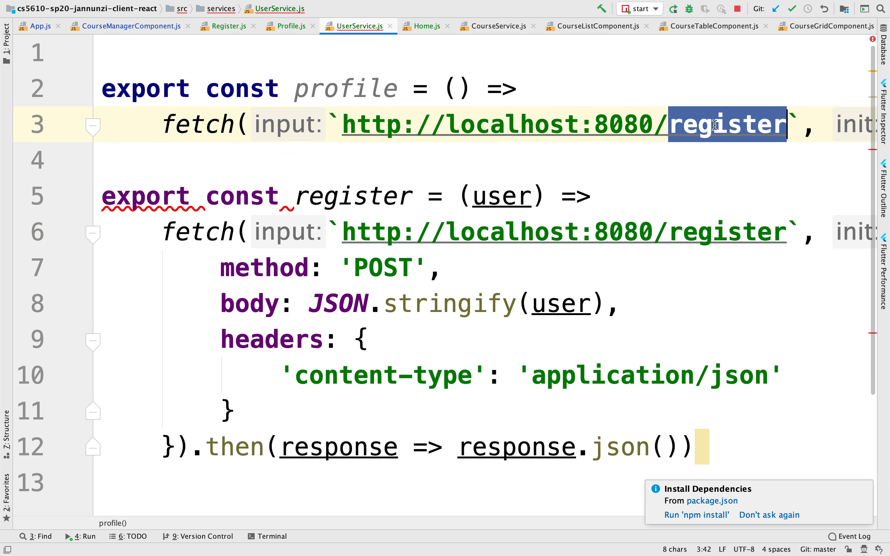
pyautogui.write('profile')
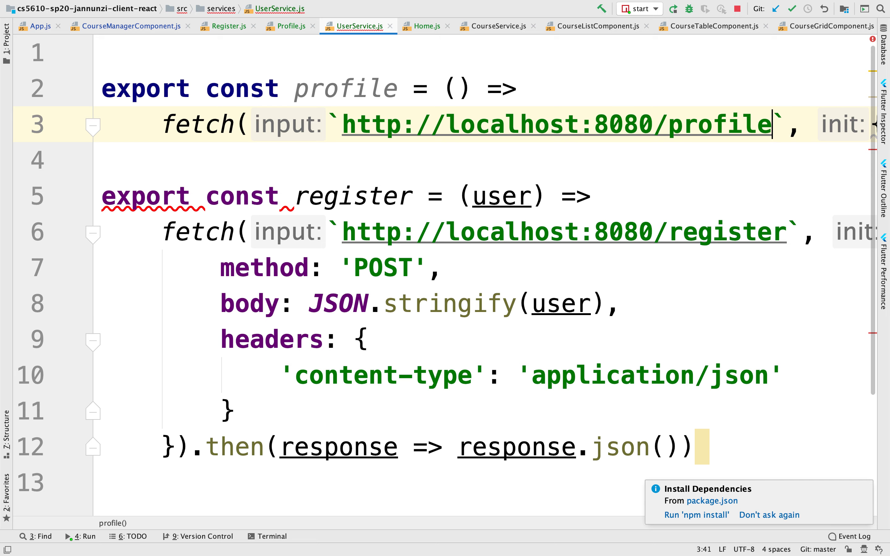
pyautogui.hscroll(3)
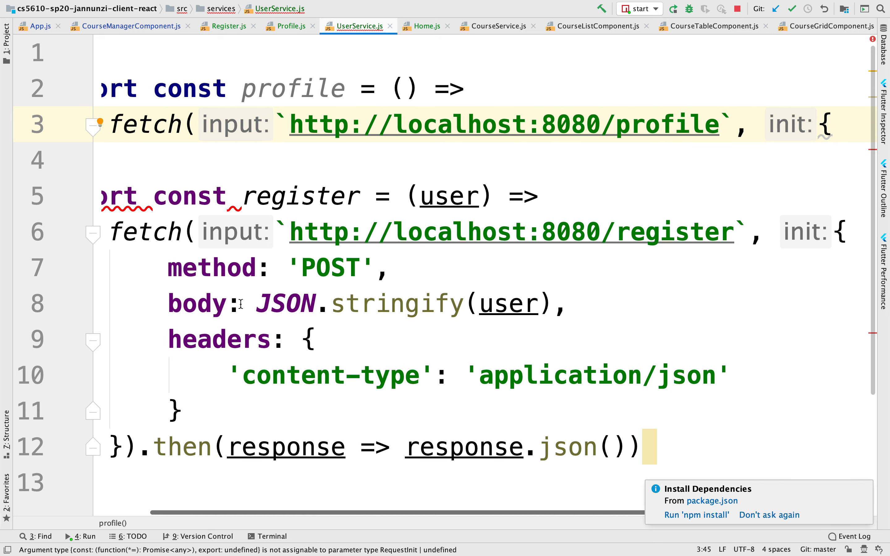
pyautogui.click(396, 160)
pyautogui.write("method: 'POST")
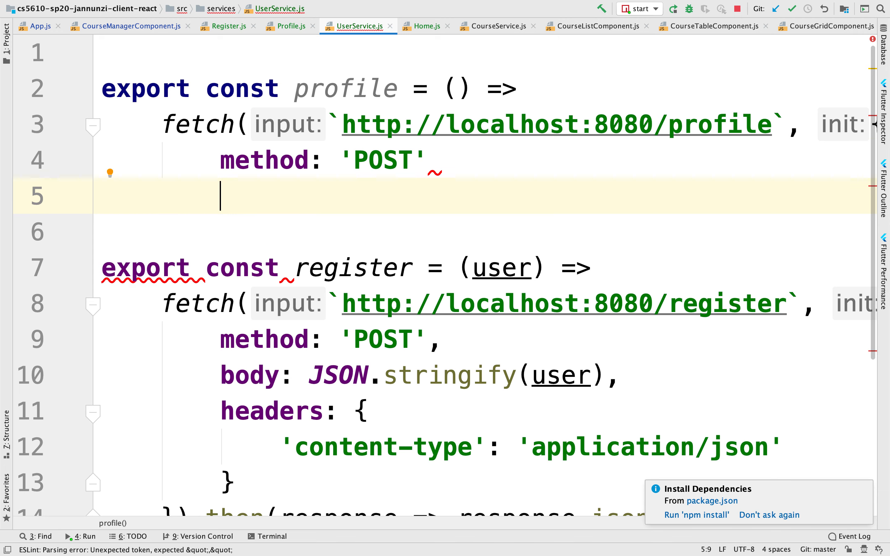
pyautogui.write('})th')
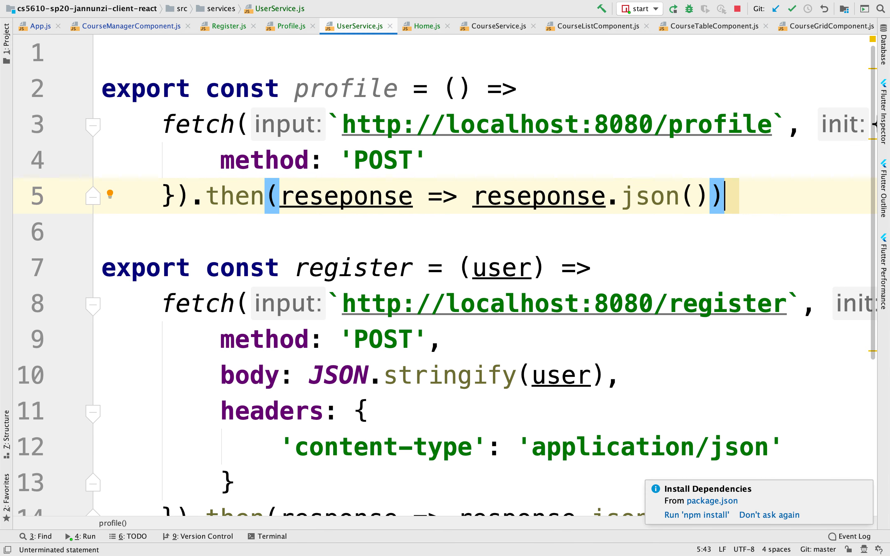
pyautogui.moveTo(396, 157)
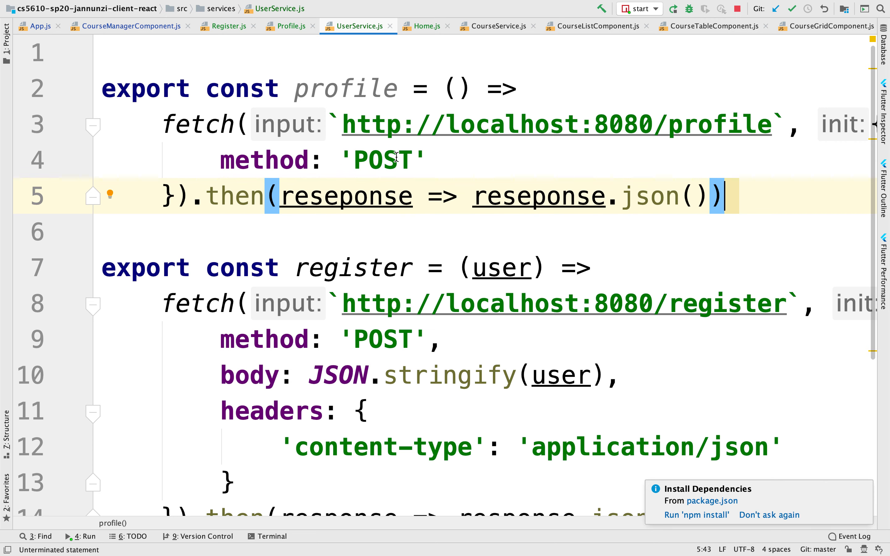
pyautogui.moveTo(396, 161)
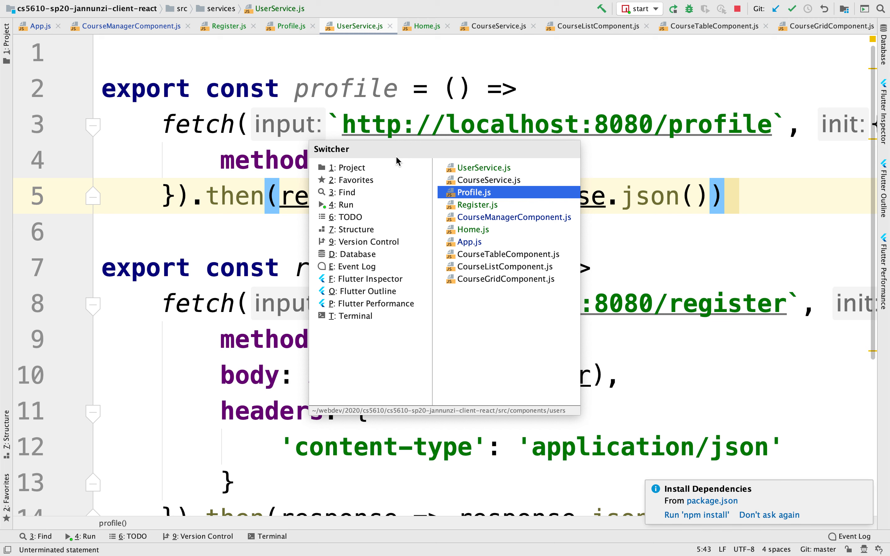
# - In Profile.js import profile from UserService and add an empty componentDidMount method
pyautogui.click(469, 191)
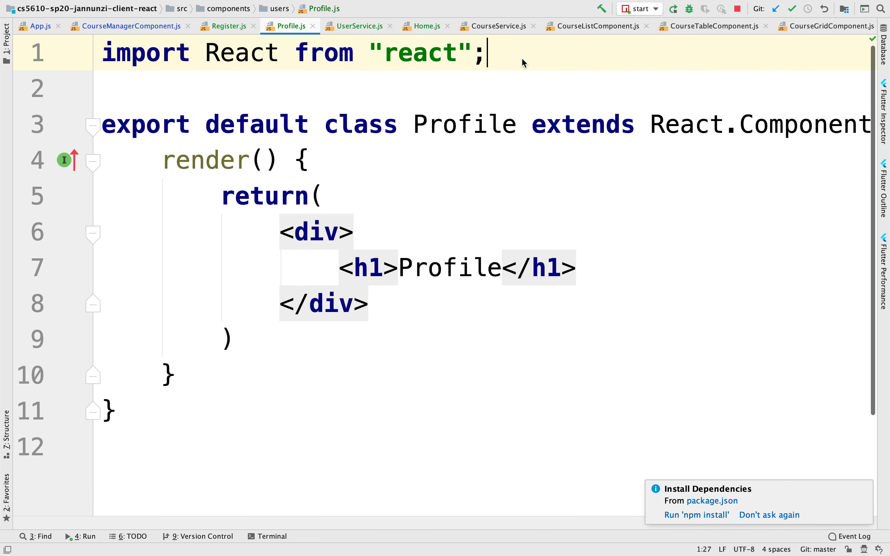
pyautogui.write('import p')
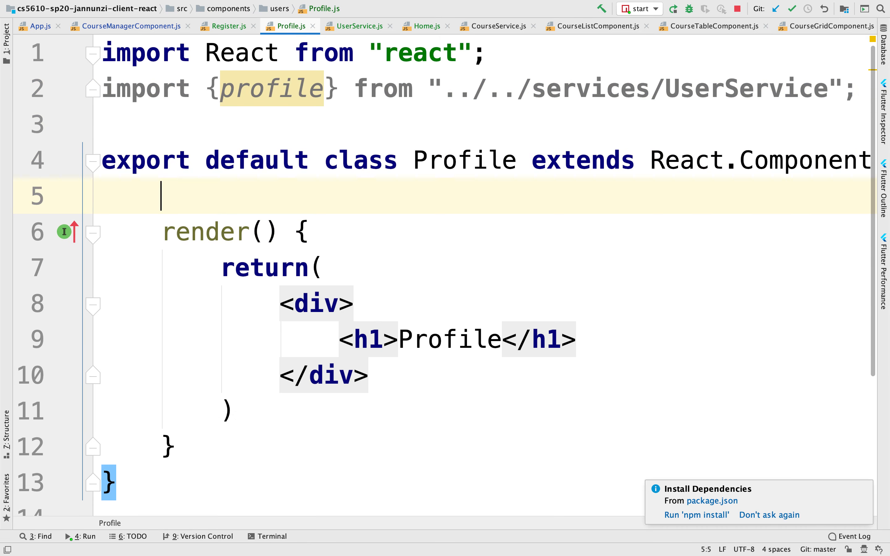
pyautogui.write('componentDidMount() {')
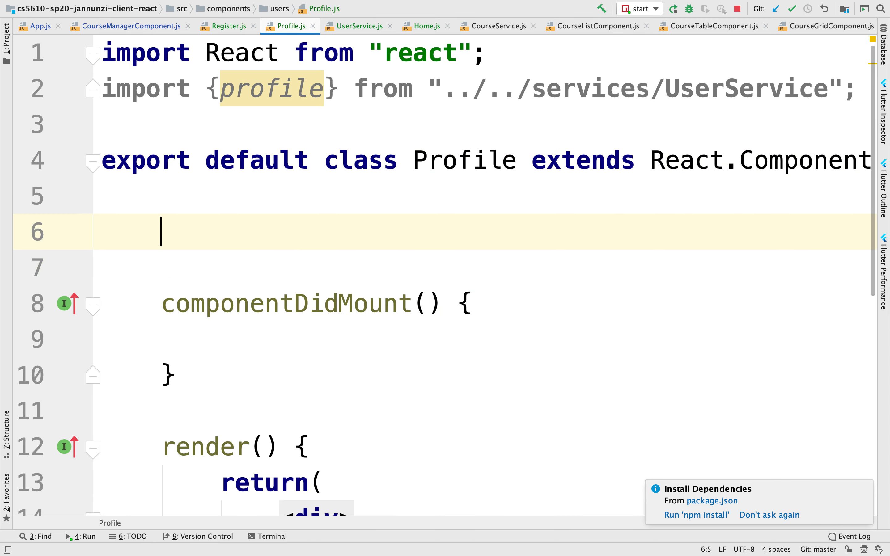
# - Declare state with a profile object starting with username: ''
pyautogui.write('state = {')
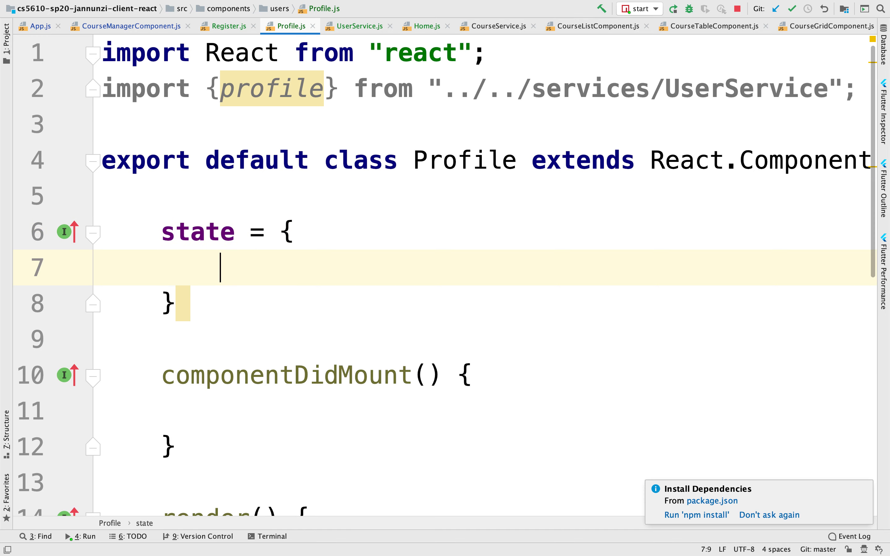
pyautogui.write('pr')
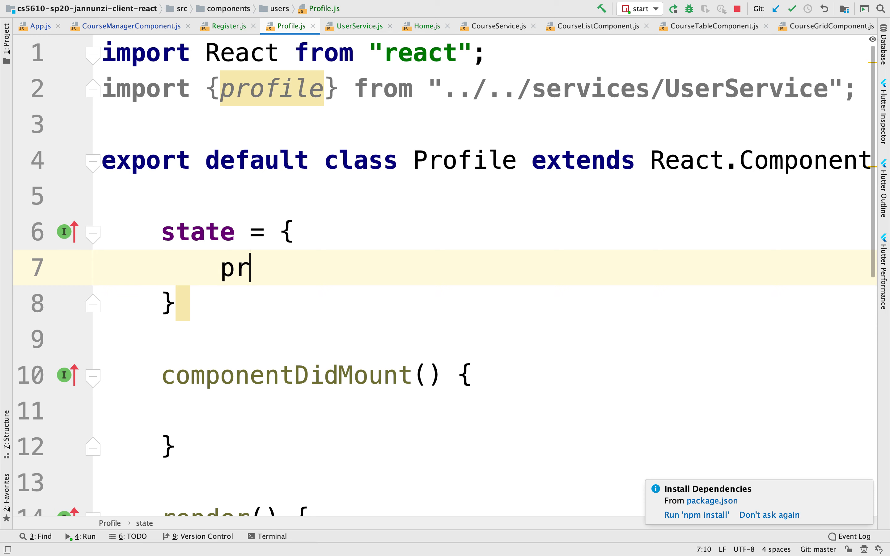
pyautogui.write('ofile: {}')
pyautogui.write('use')
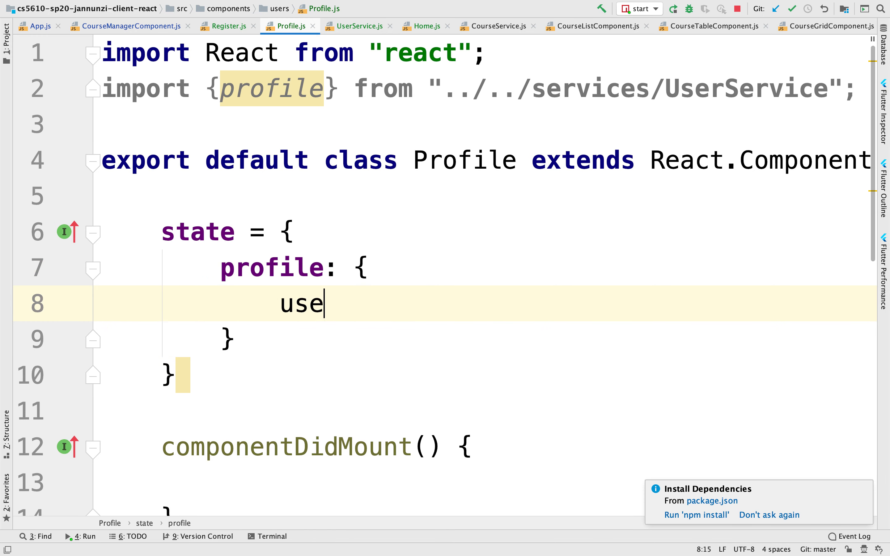
pyautogui.write("rname: '',")
pyautogui.write("firstName: '',")
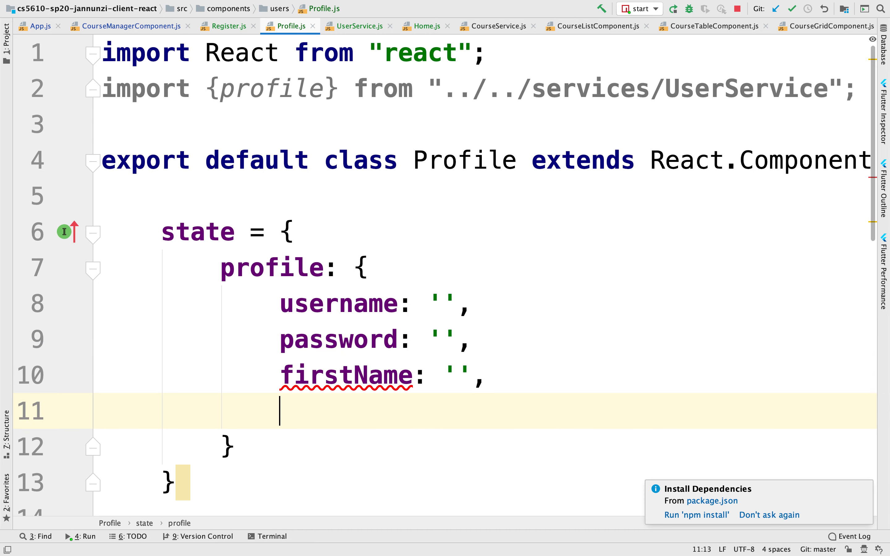
# - Add lastName: '', email: '' and a roles array to the profile object
pyautogui.write('lastName:')
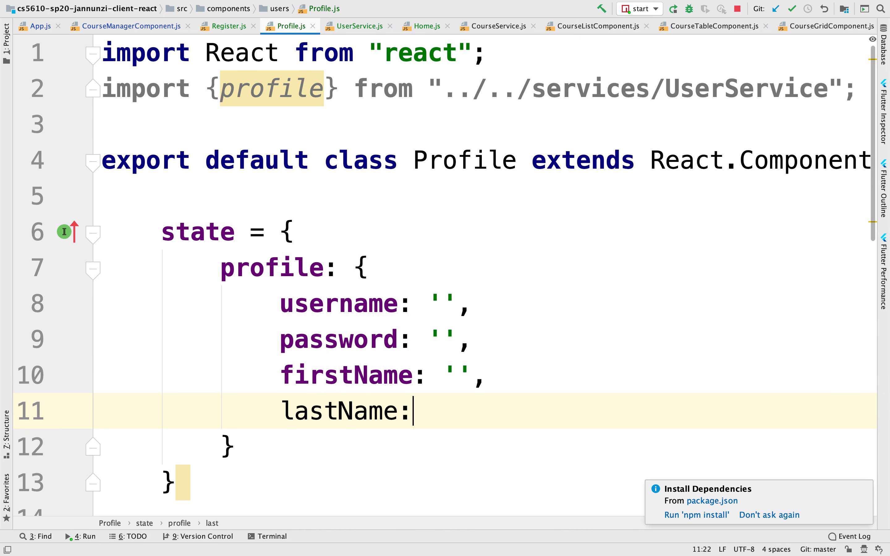
pyautogui.write("'',")
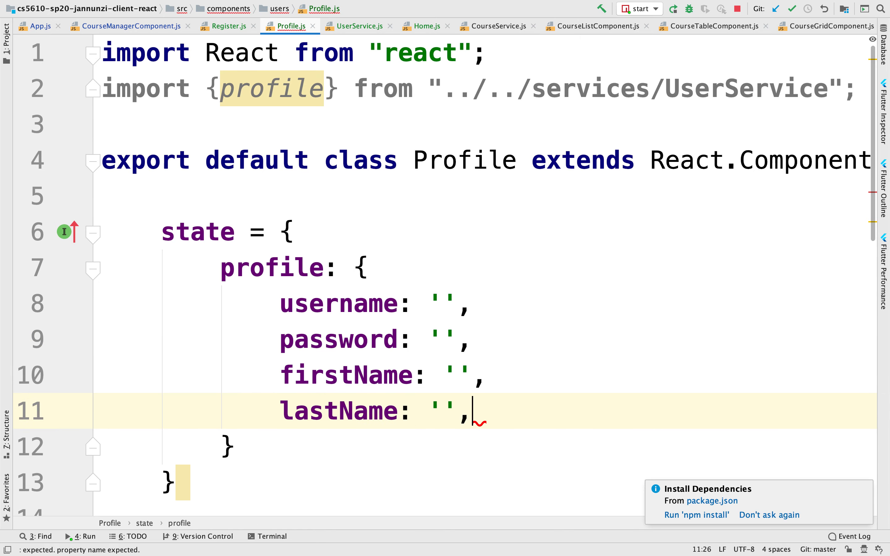
pyautogui.write("email: '")
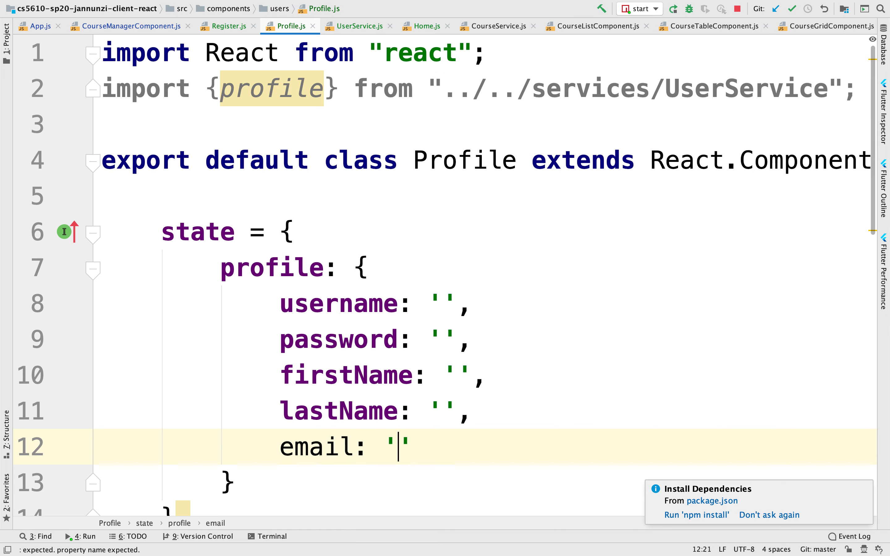
pyautogui.write('roles: [')
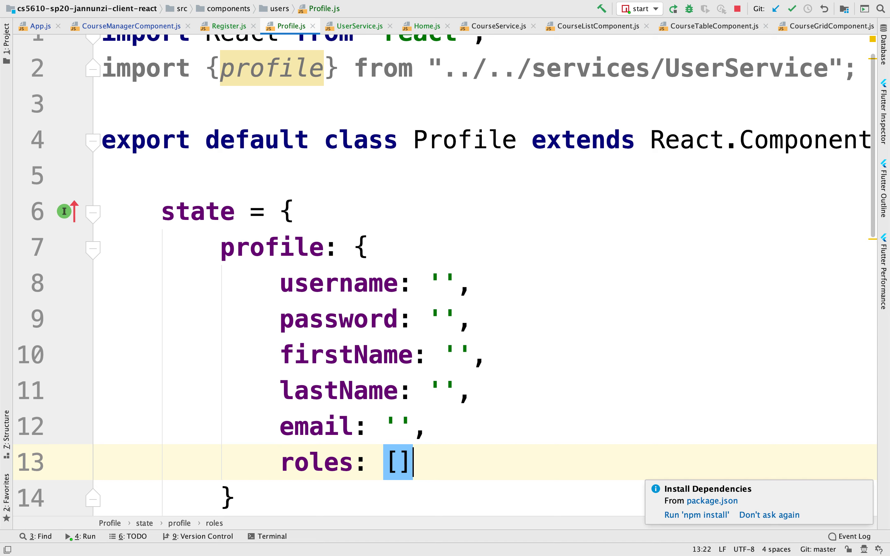
pyautogui.scroll(-3)
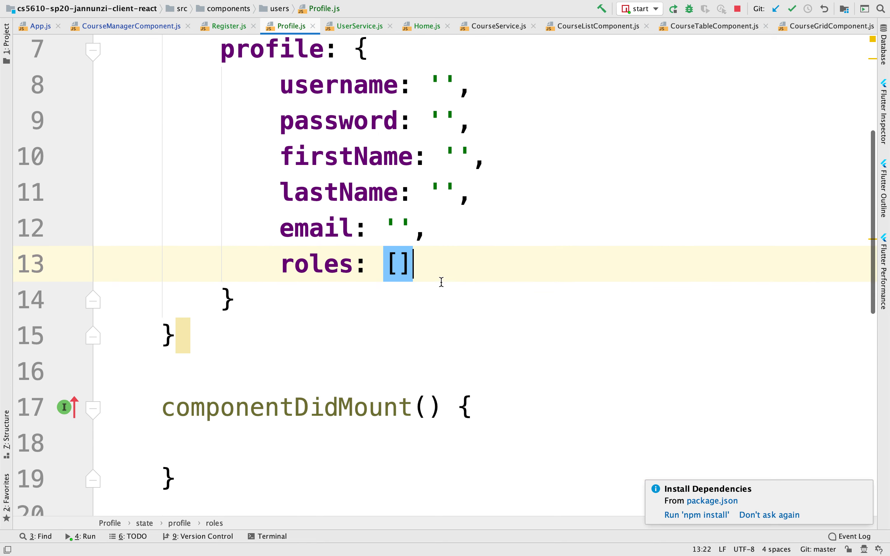
# - In componentDidMount call profile().then(profile => this...)
pyautogui.click(227, 443)
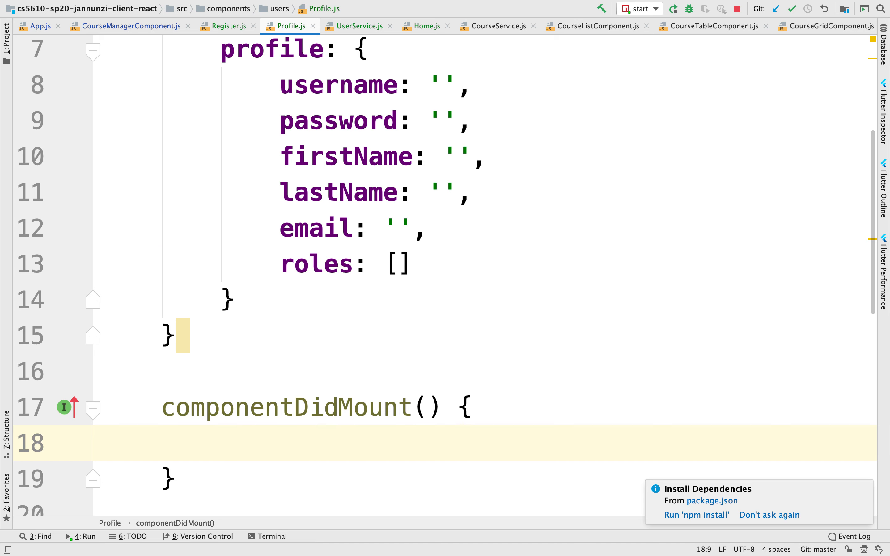
pyautogui.scroll(3)
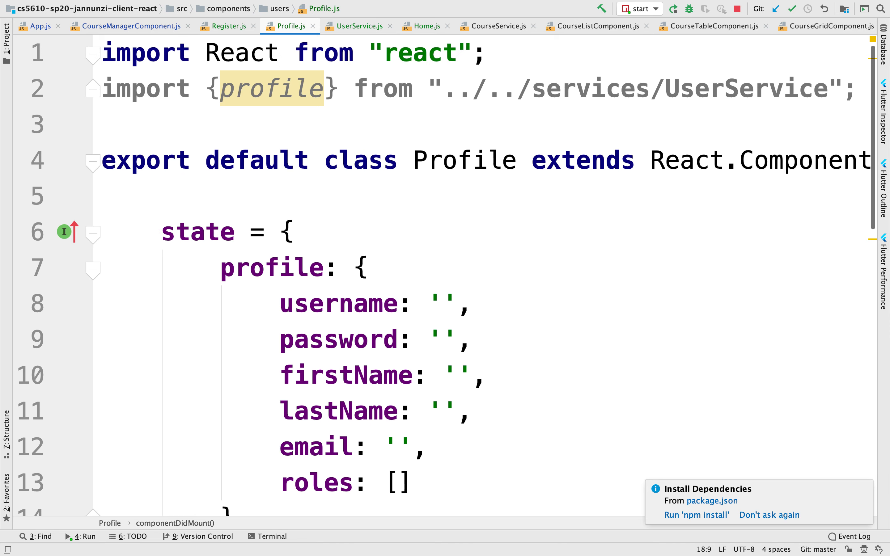
pyautogui.write('prof')
pyautogui.write('.then')
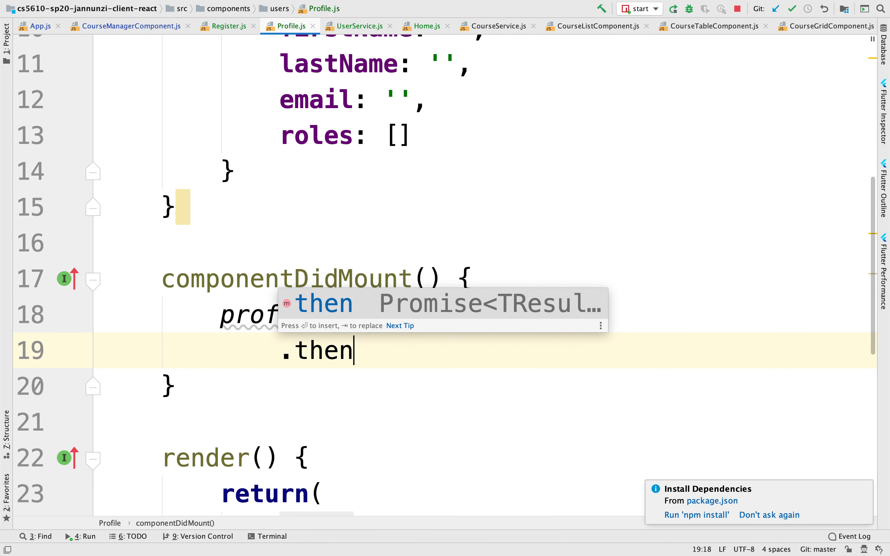
pyautogui.write('(profile =')
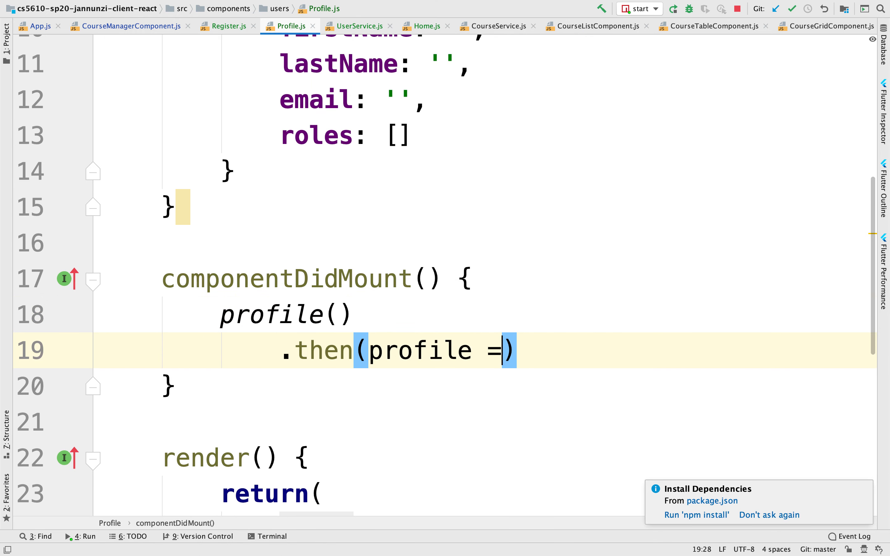
pyautogui.write('>')
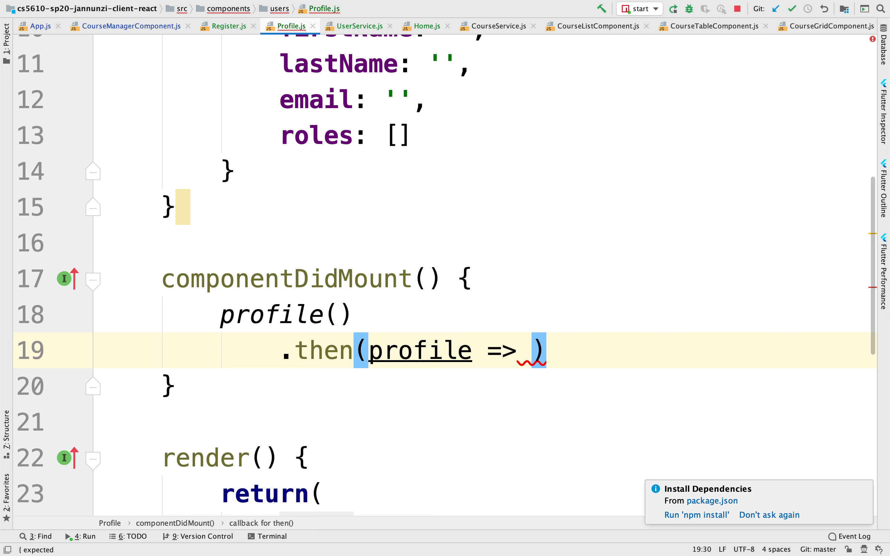
pyautogui.write('this.setState(')
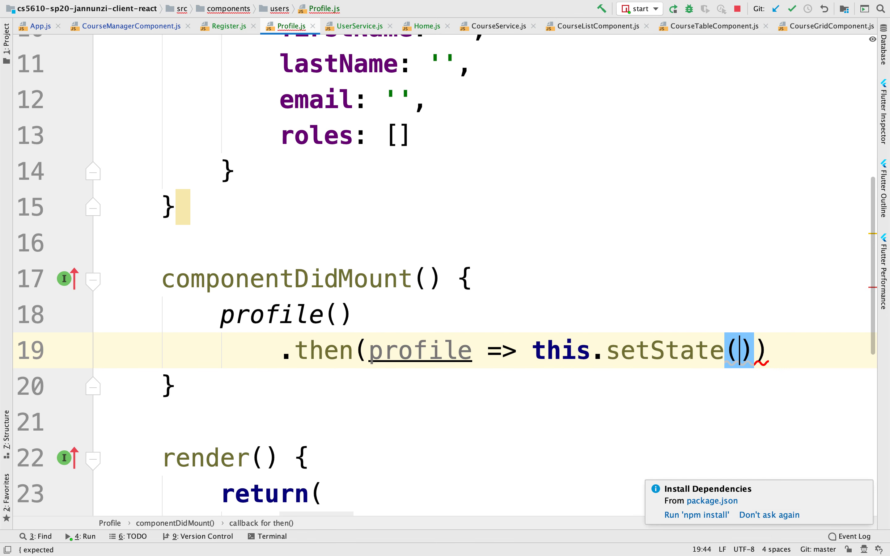
# - Complete the callback with setState({profile: profile})
pyautogui.write('state: {}')
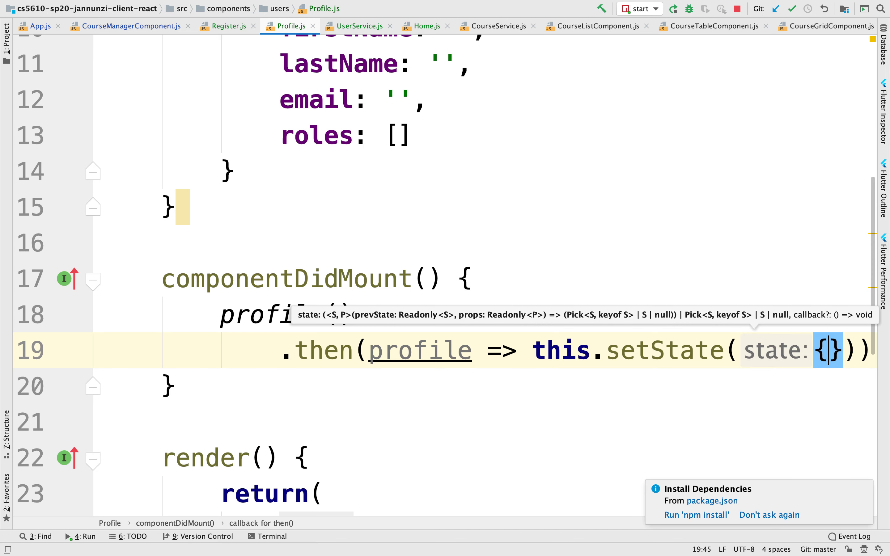
pyautogui.press('Return')
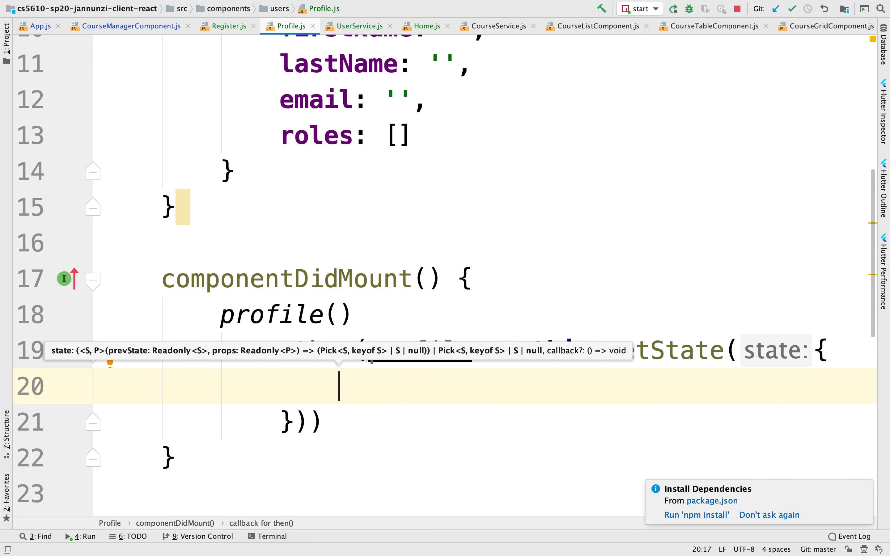
pyautogui.write('profile')
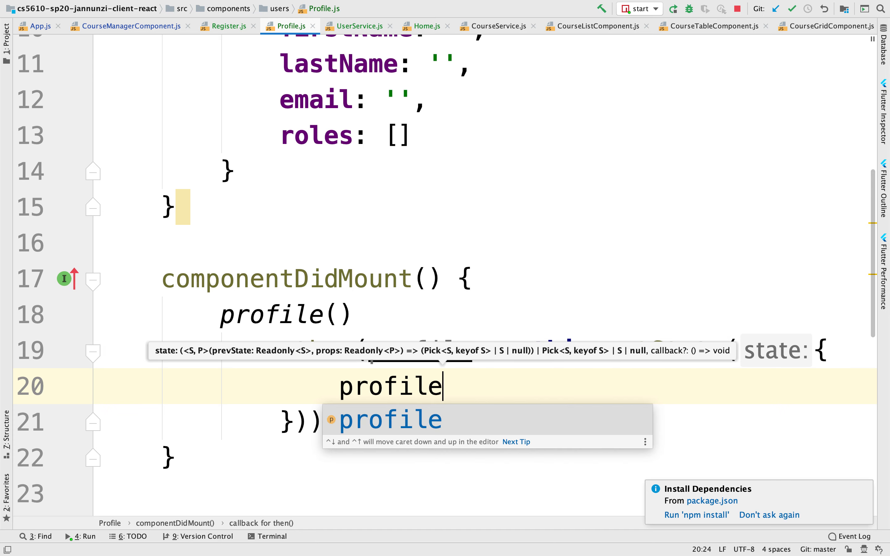
pyautogui.write(':')
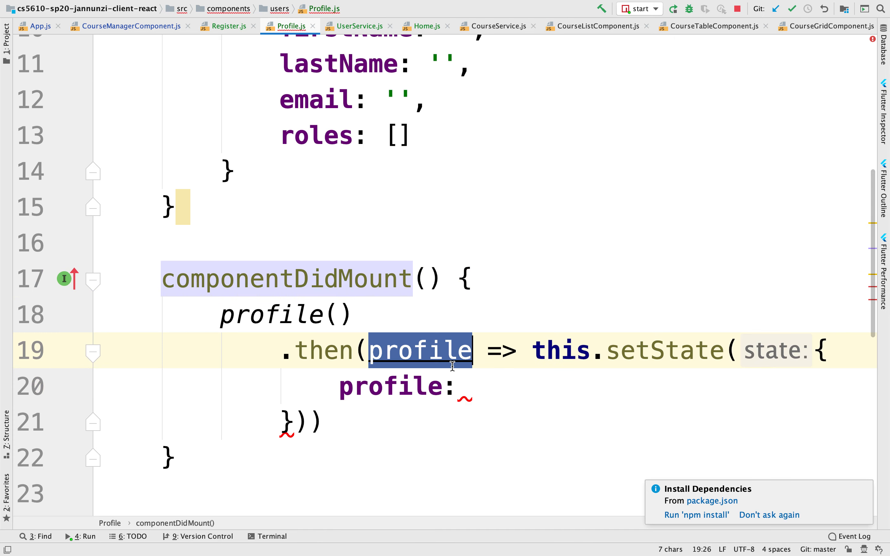
pyautogui.write('profile')
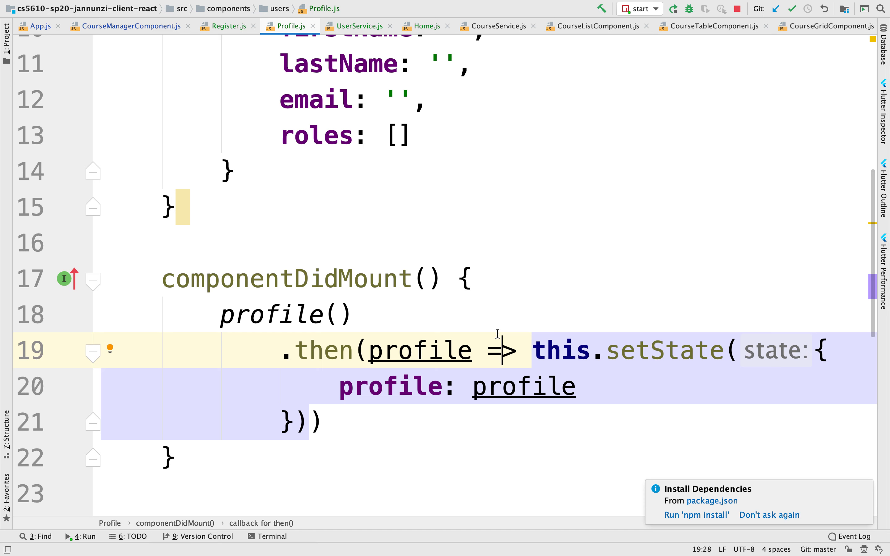
pyautogui.moveTo(675, 8)
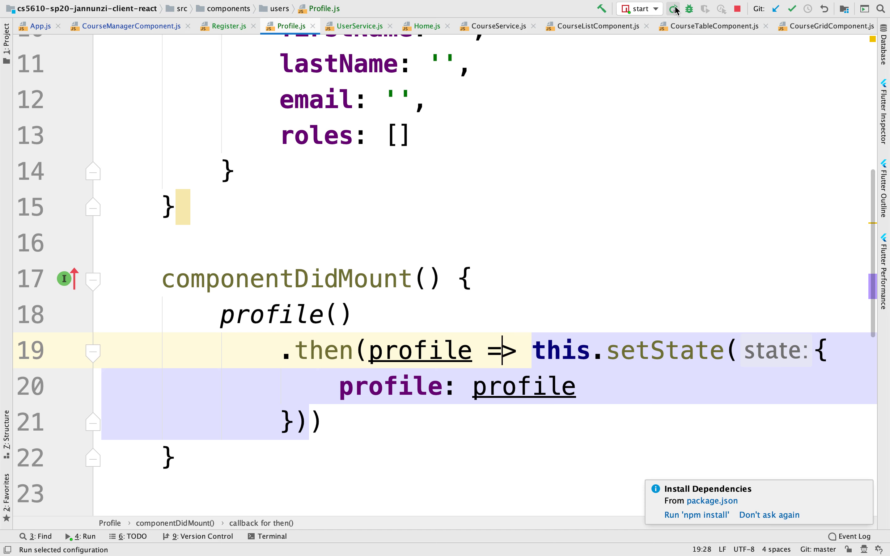
# - Run the 'start' configuration to launch react-scripts start
pyautogui.click(674, 9)
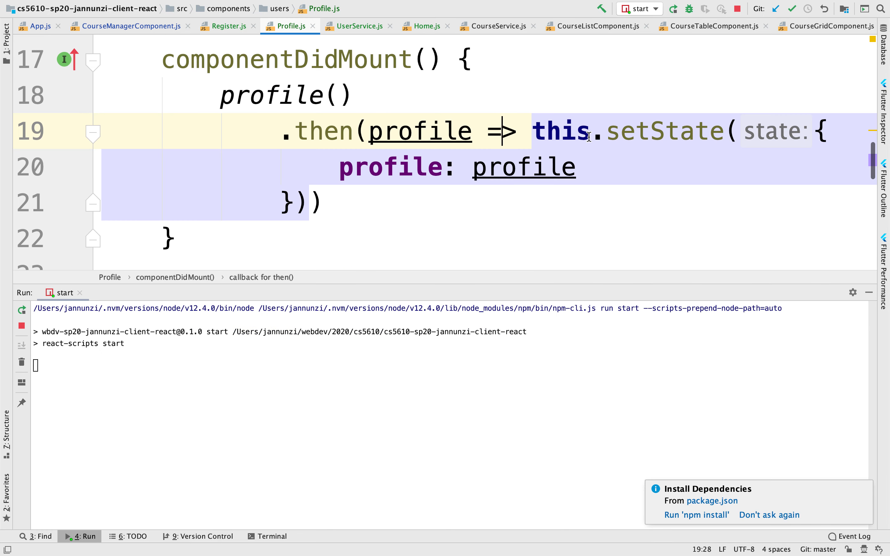
pyautogui.scroll(3)
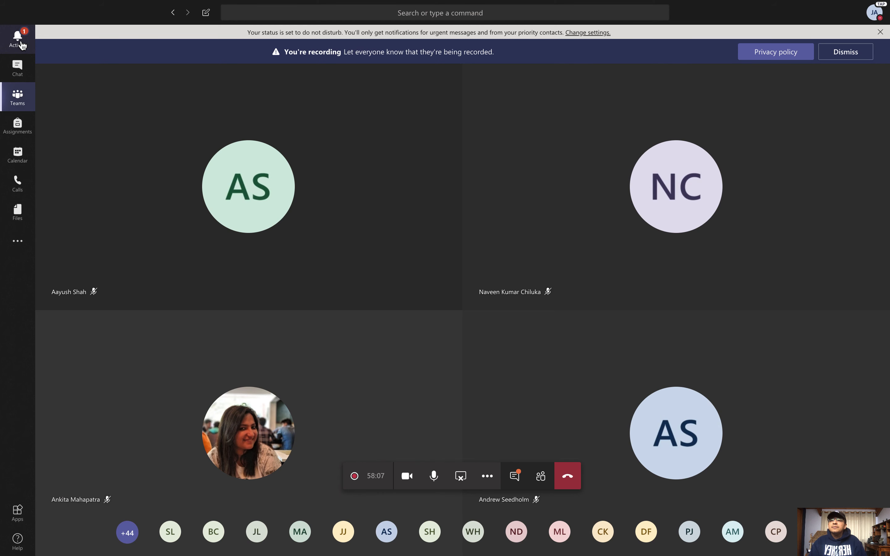
# - Show the Teams activity feed and select the latest reply
pyautogui.click(17, 38)
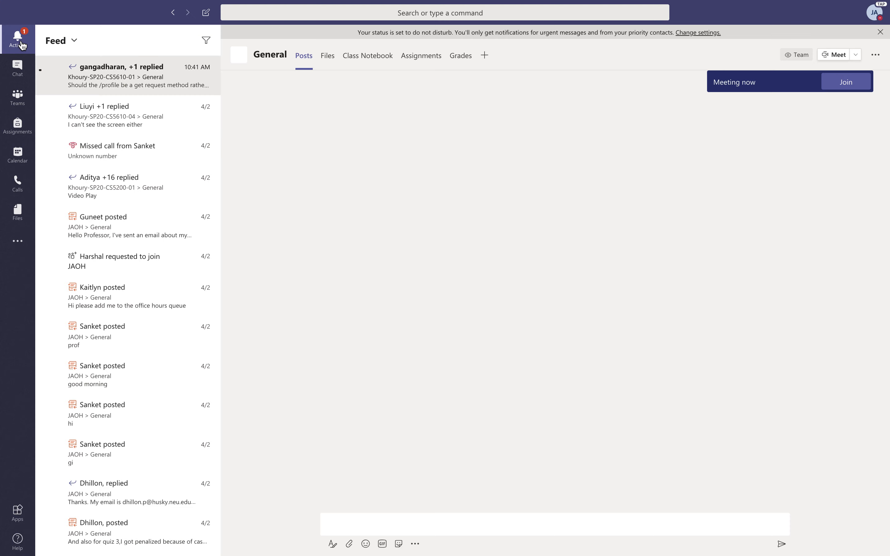
pyautogui.click(136, 75)
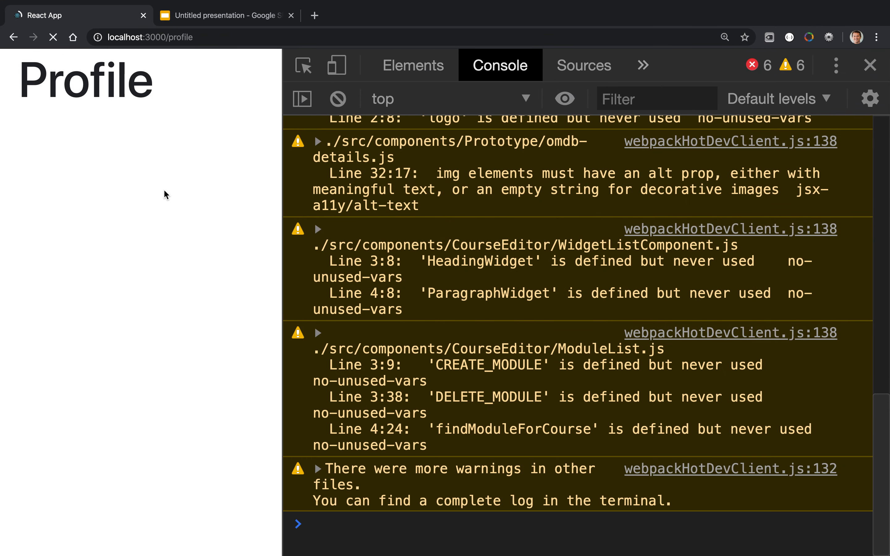
# - Scroll the DevTools console to the CORS error blocking the courses fetch
pyautogui.scroll(-3)
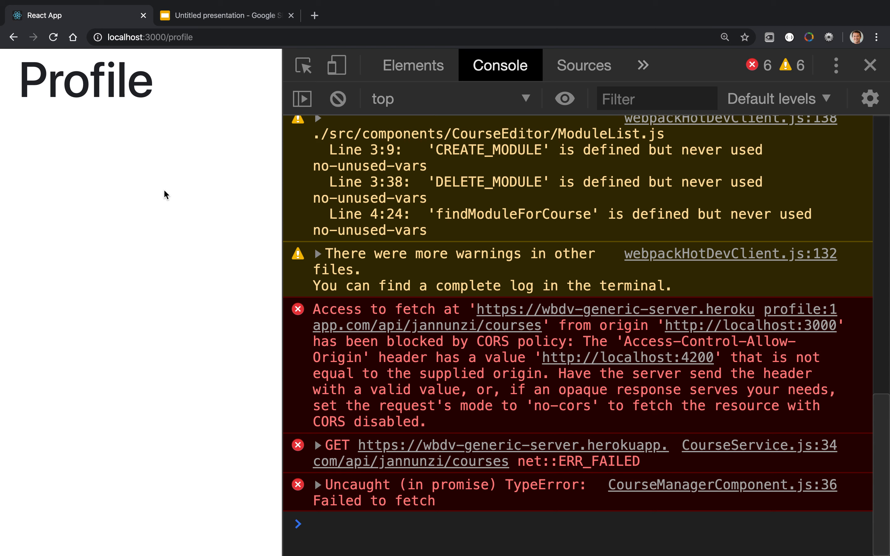
pyautogui.moveTo(470, 294)
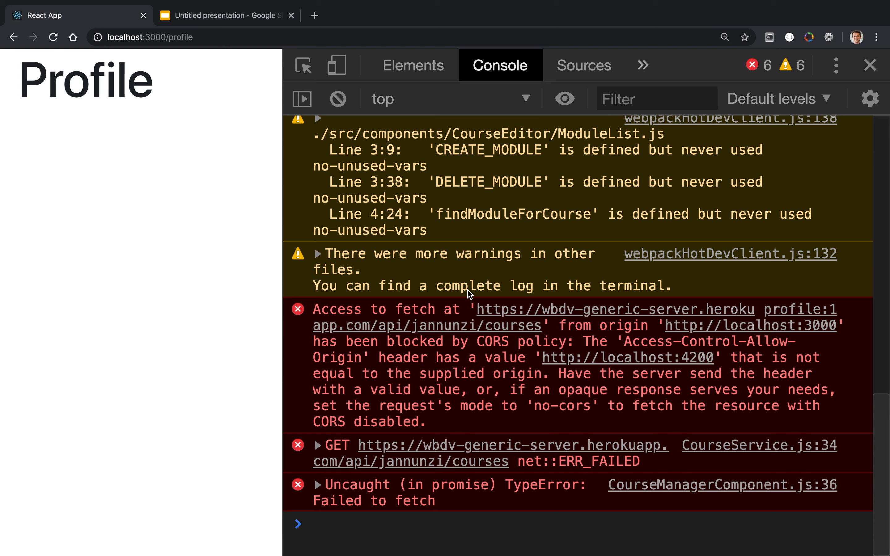
pyautogui.moveTo(412, 431)
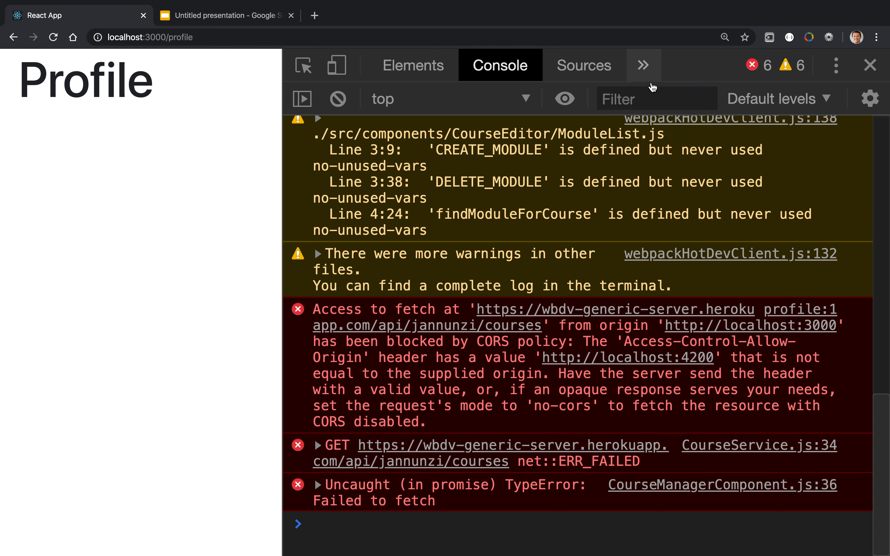
# - Select the profile request in the Network panel to view its headers
pyautogui.click(584, 65)
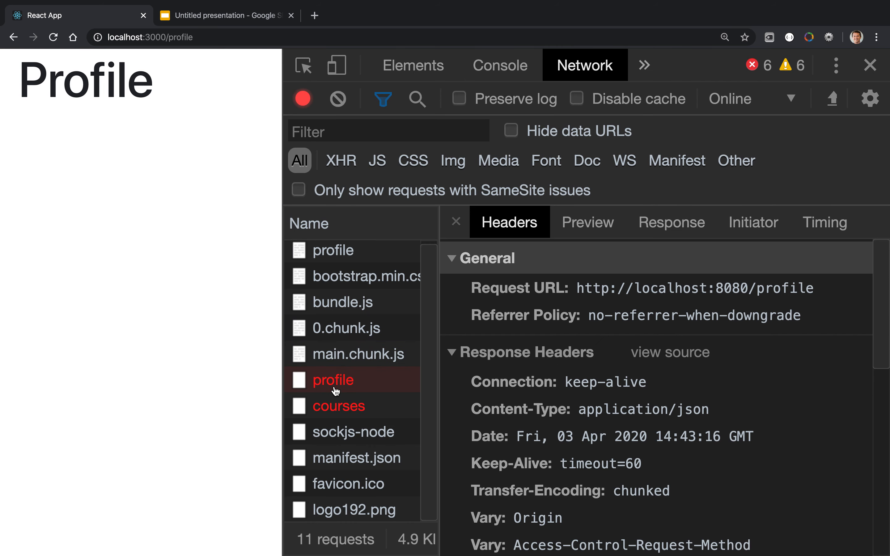
pyautogui.moveTo(566, 368)
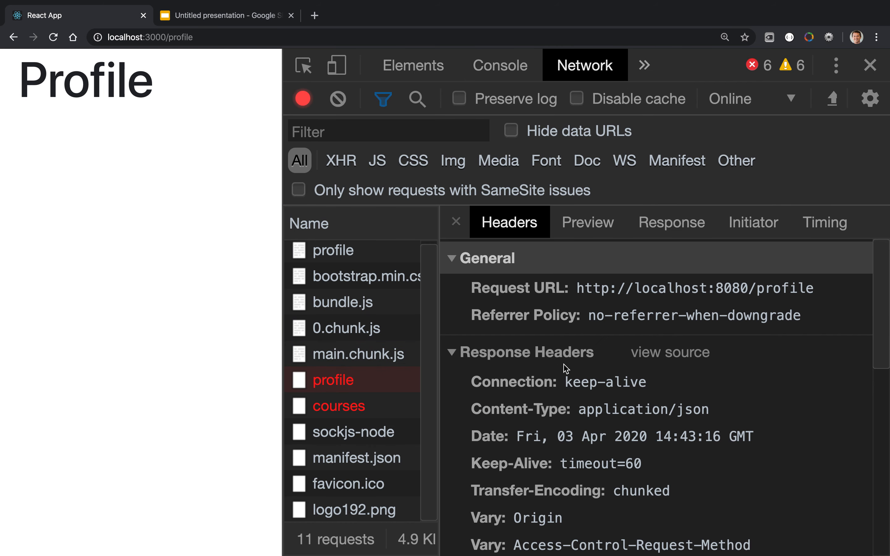
pyautogui.moveTo(560, 408)
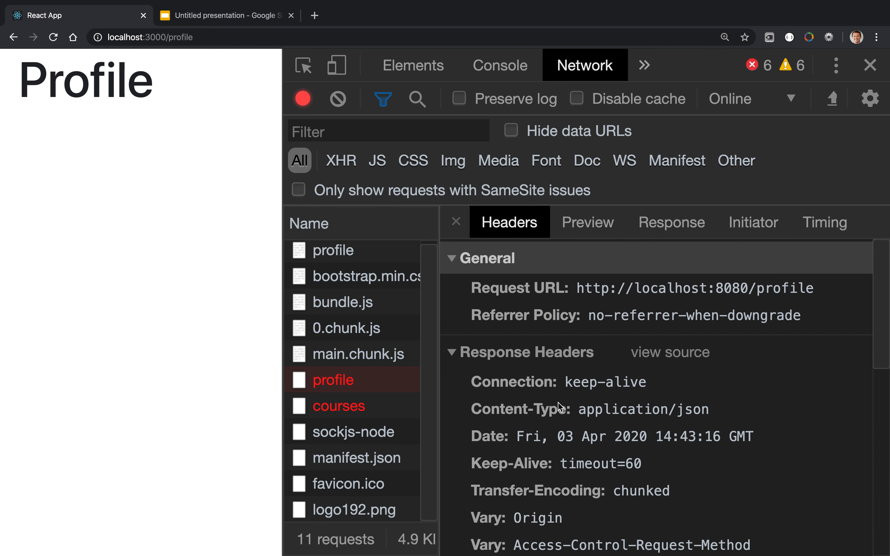